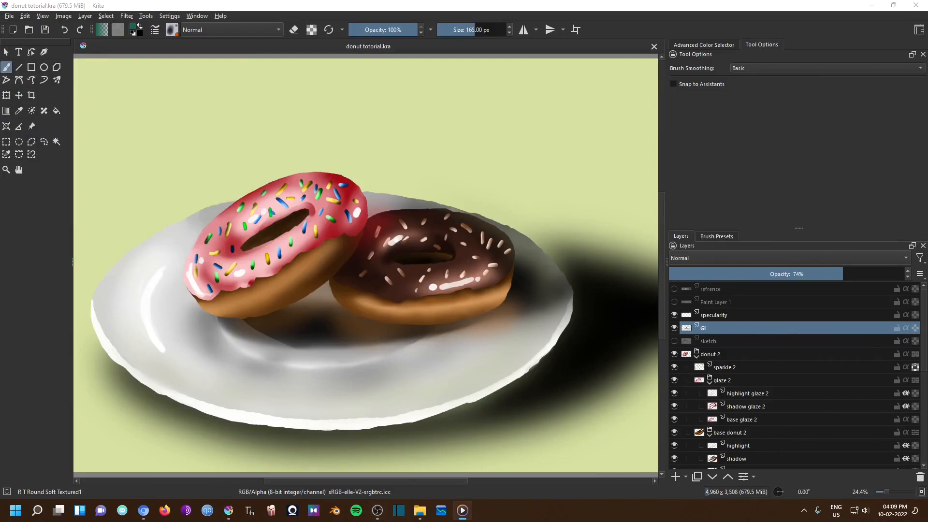
mouse_move(129, 183)
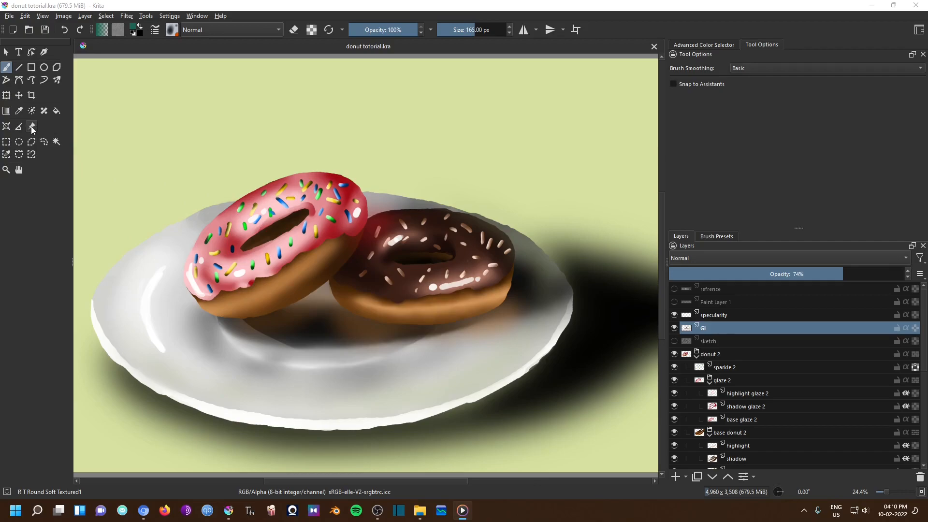
mouse_move(29, 125)
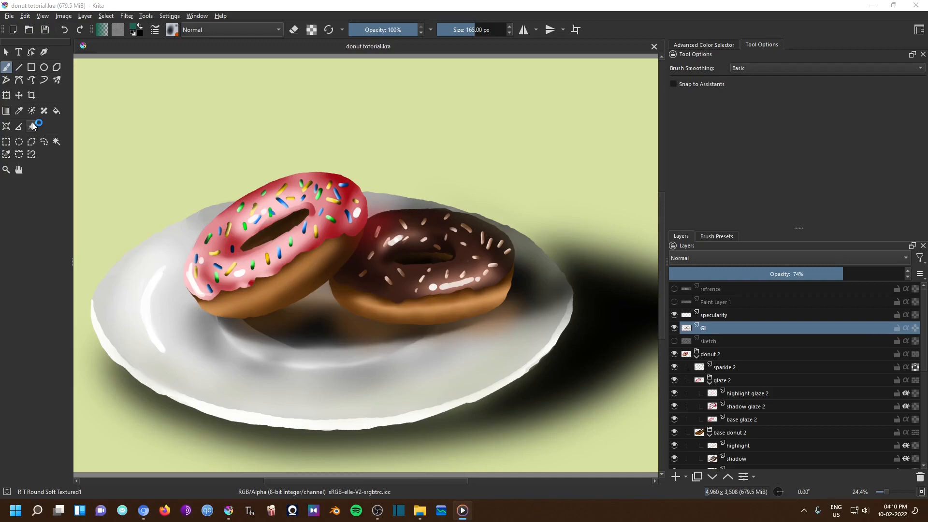
Add donut_lead from the Episode 7 folder as a reference, then copy a stacked-donut photo in Chrome
click(31, 126)
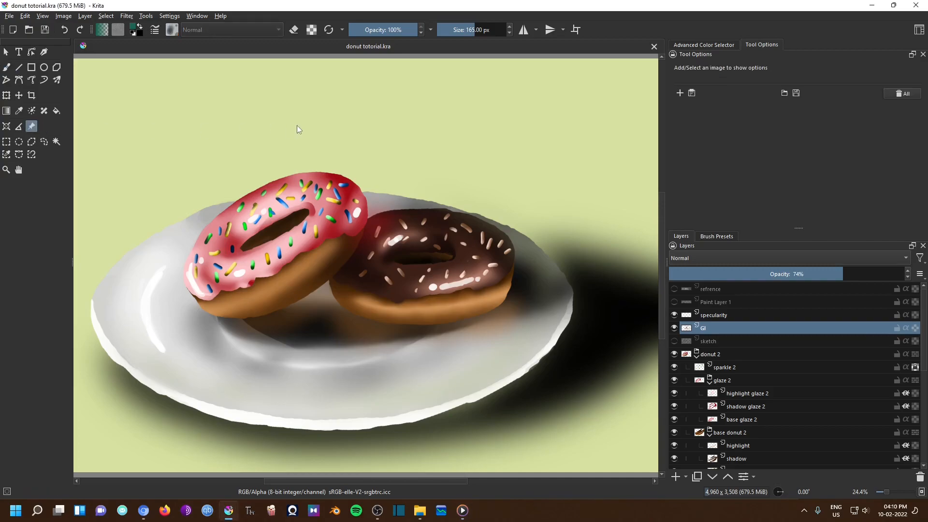
mouse_move(665, 103)
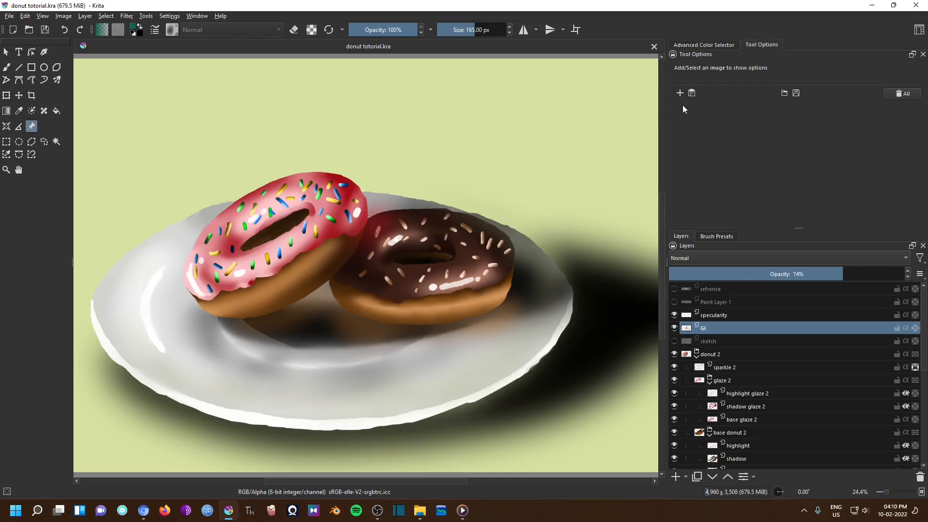
mouse_move(679, 92)
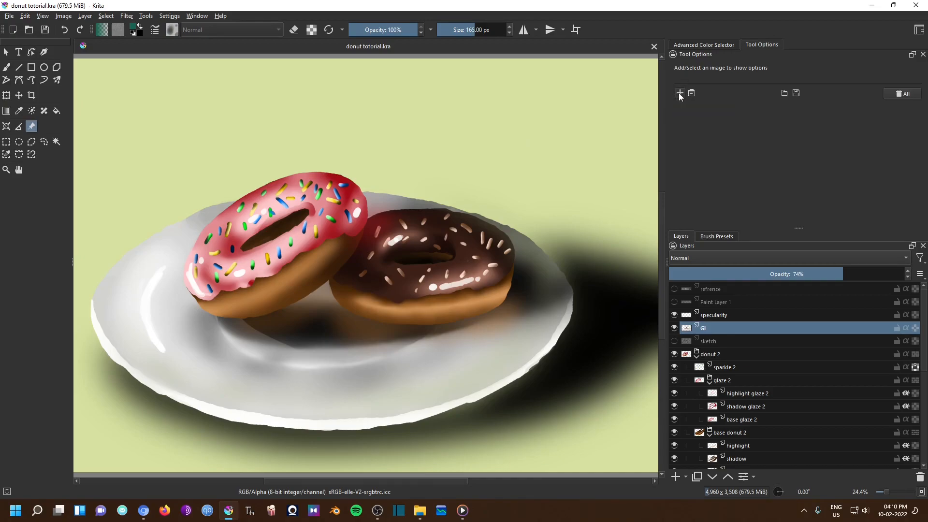
click(679, 93)
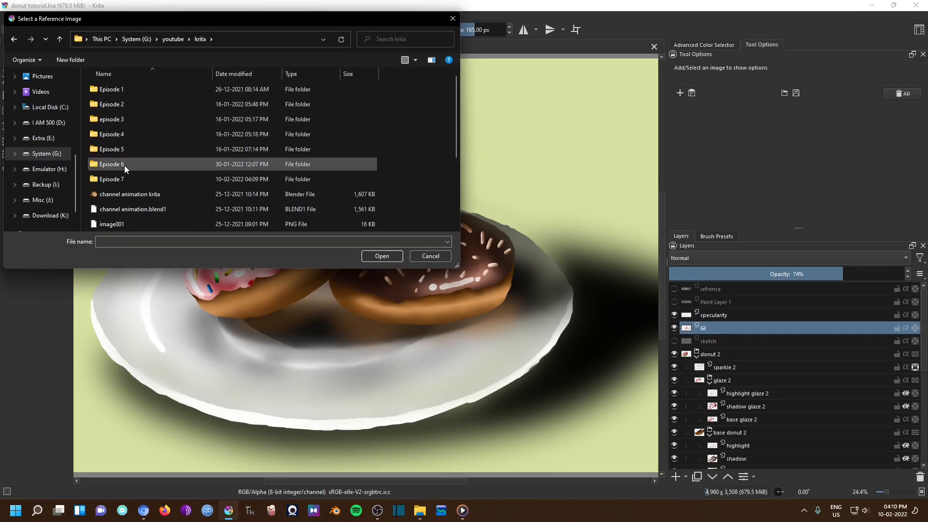
double_click(110, 179)
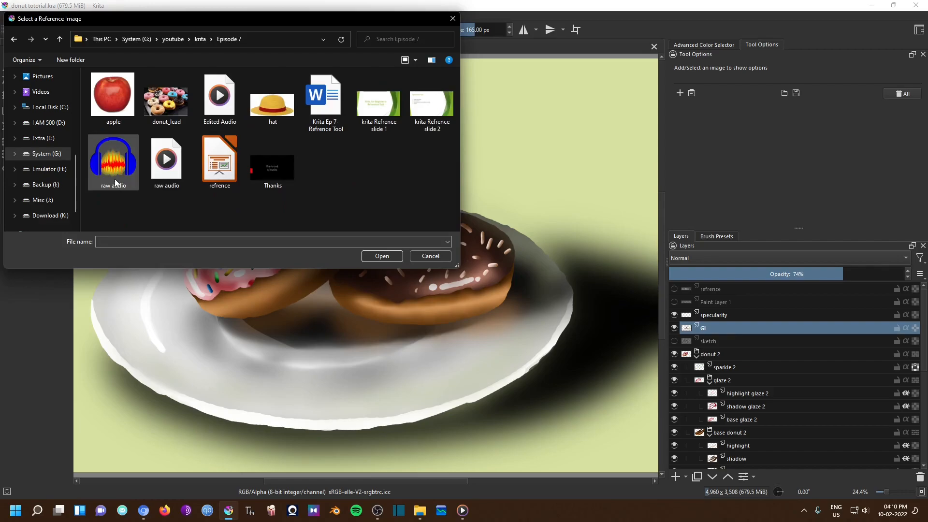
click(166, 97)
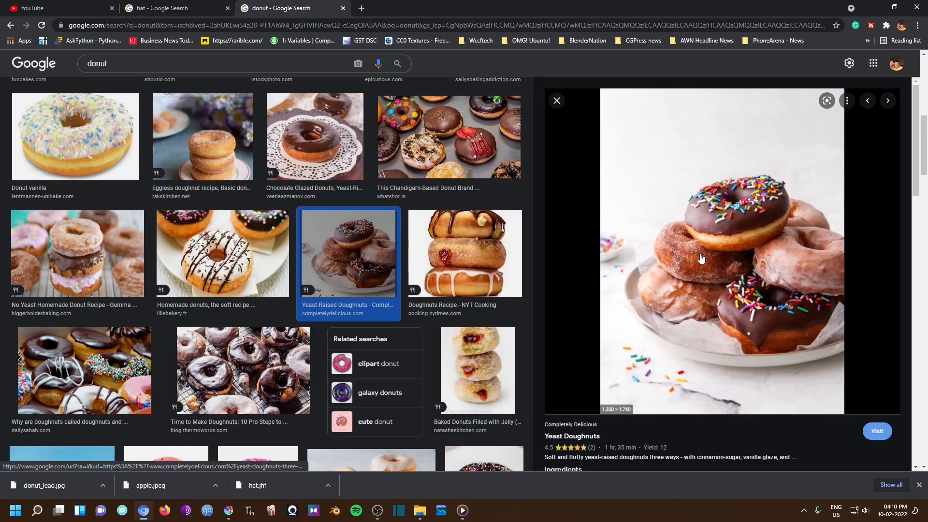
right_click(701, 258)
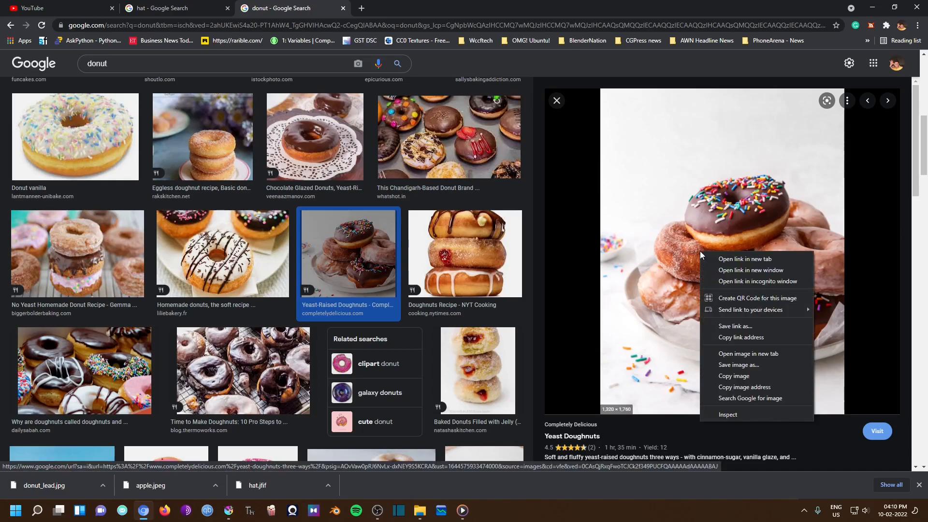
mouse_move(742, 382)
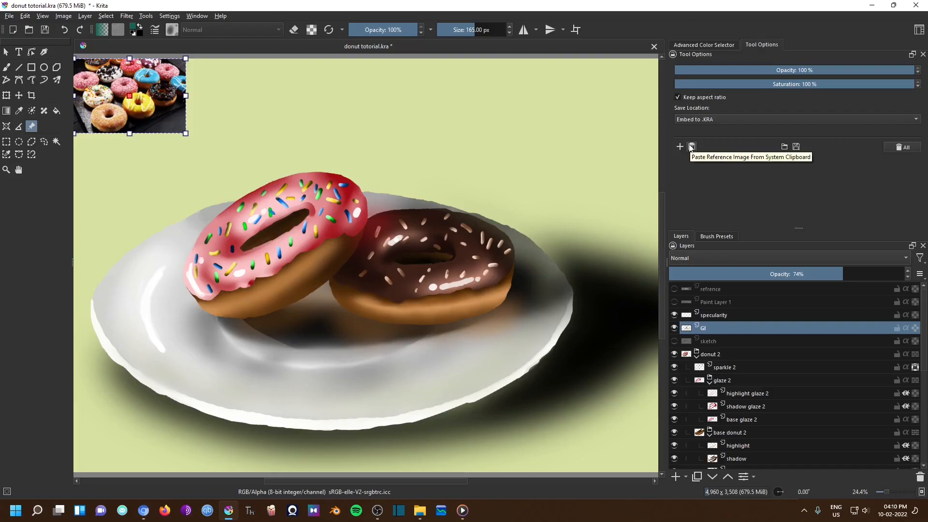
Paste the stacked-donut photo from the clipboard, move a copy lower left and enlarge the tray reference
click(691, 145)
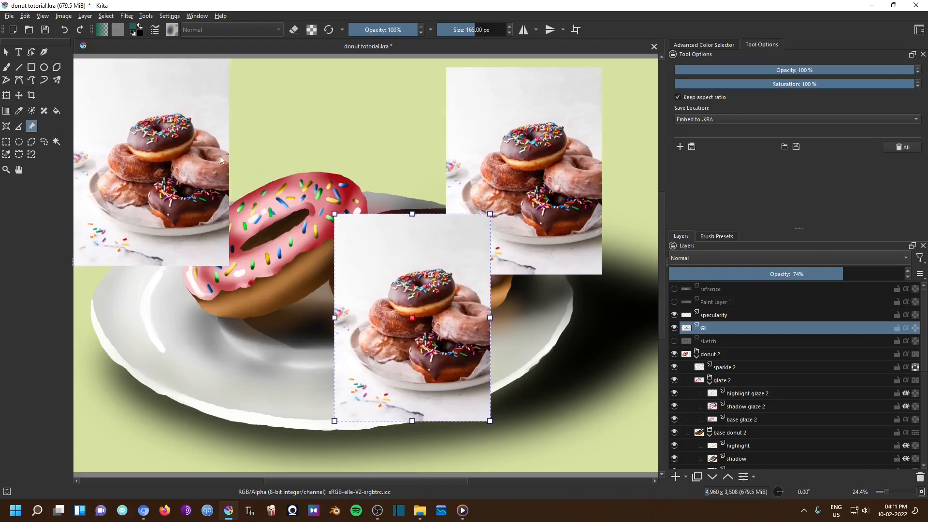
drag(412, 316, 176, 312)
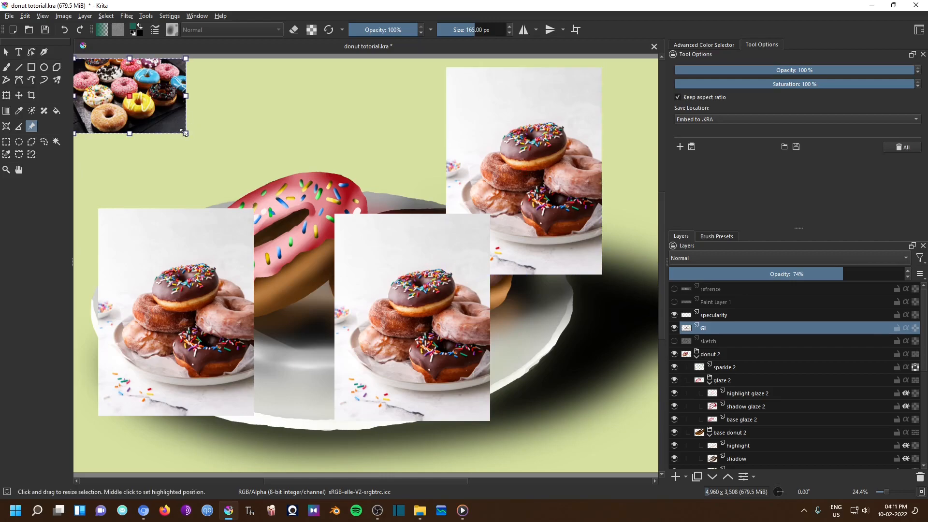
drag(186, 133, 281, 197)
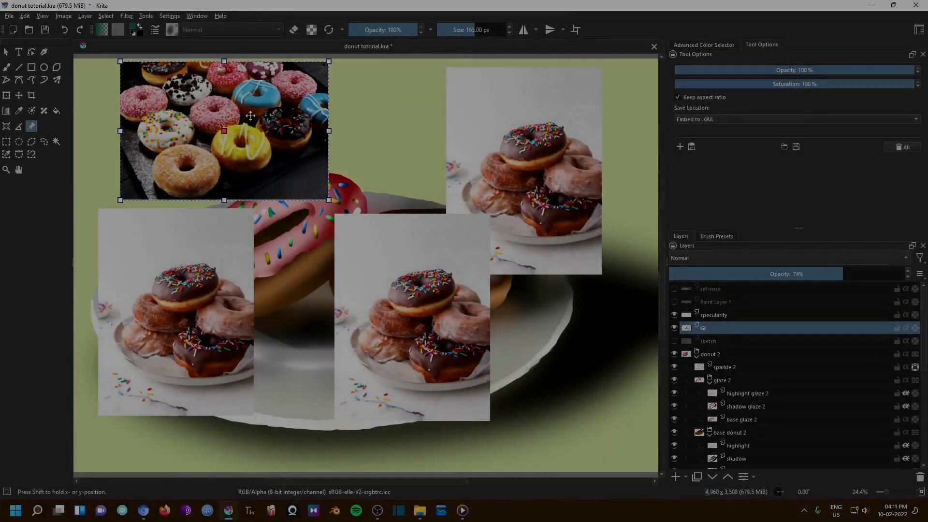
Move the tray photo to the top centre, stretch it wider without aspect lock and shear it into a slant
drag(223, 131, 264, 133)
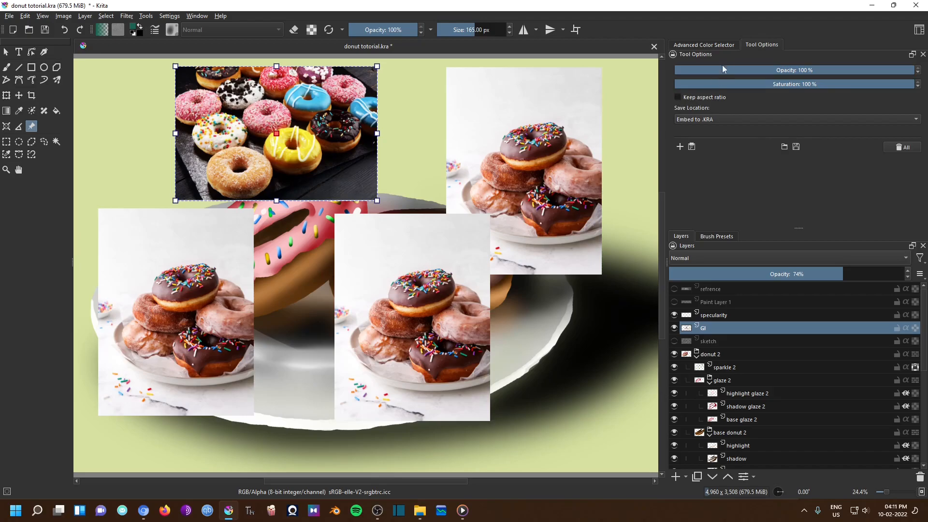
mouse_move(386, 136)
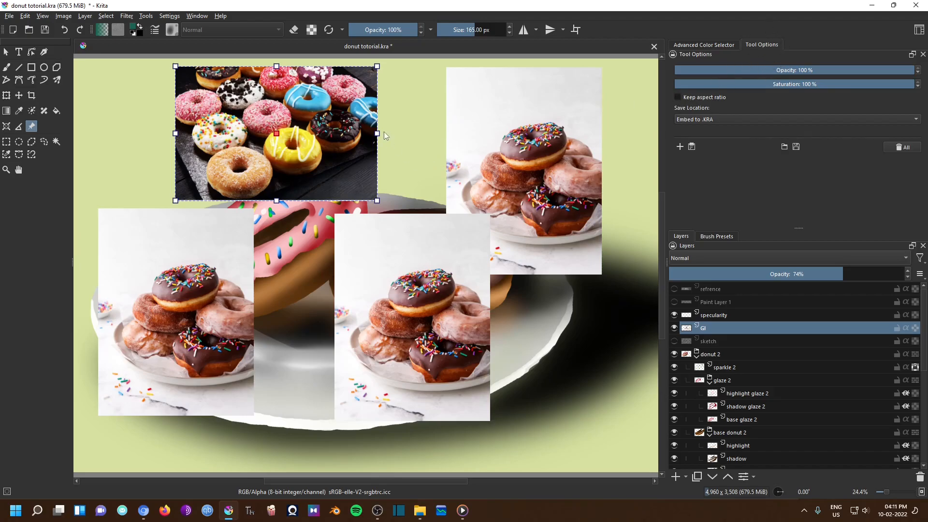
drag(376, 134, 392, 133)
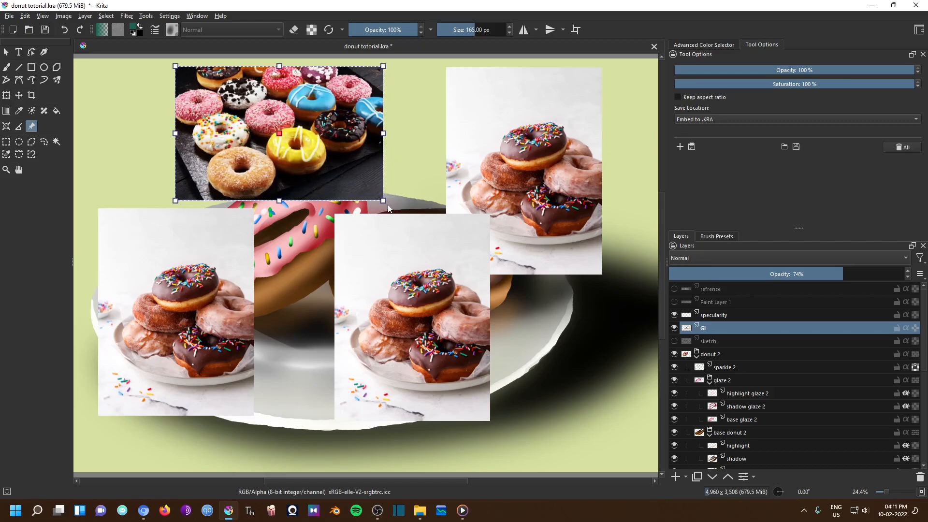
mouse_move(386, 203)
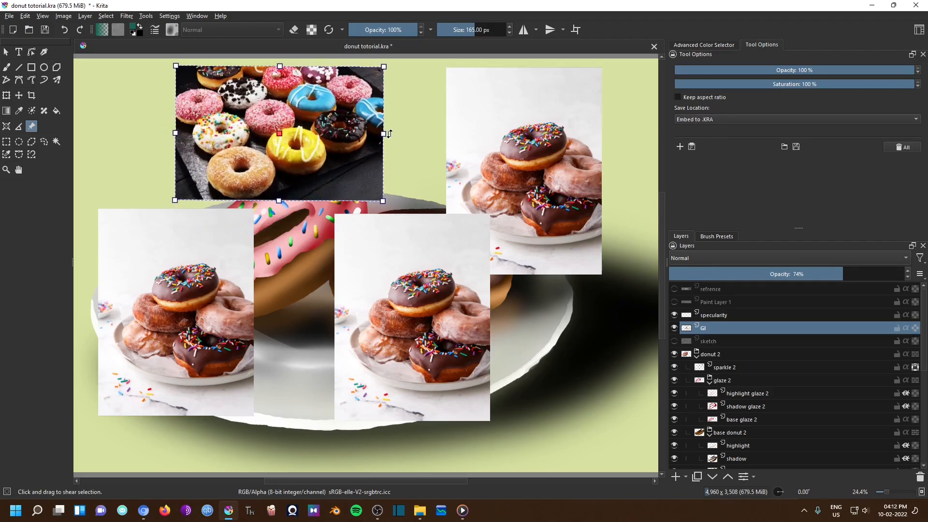
drag(383, 133, 383, 253)
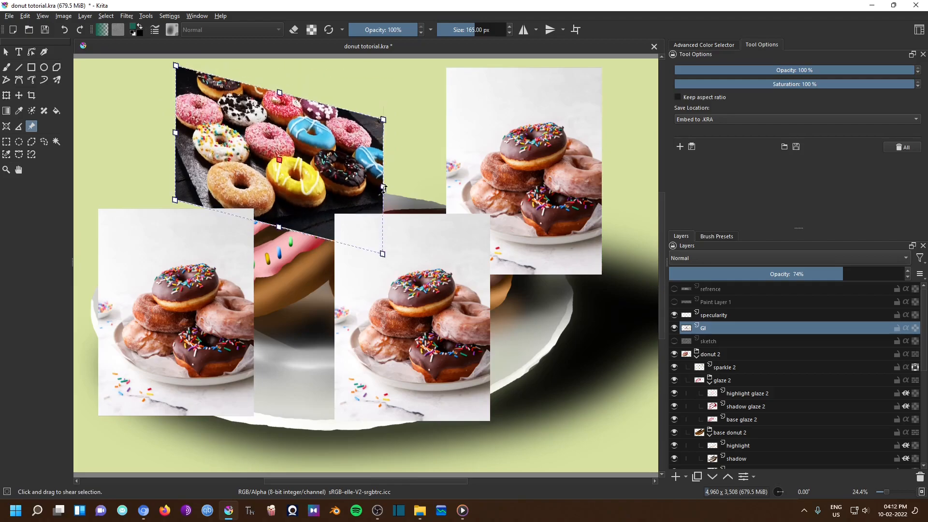
drag(383, 253, 382, 200)
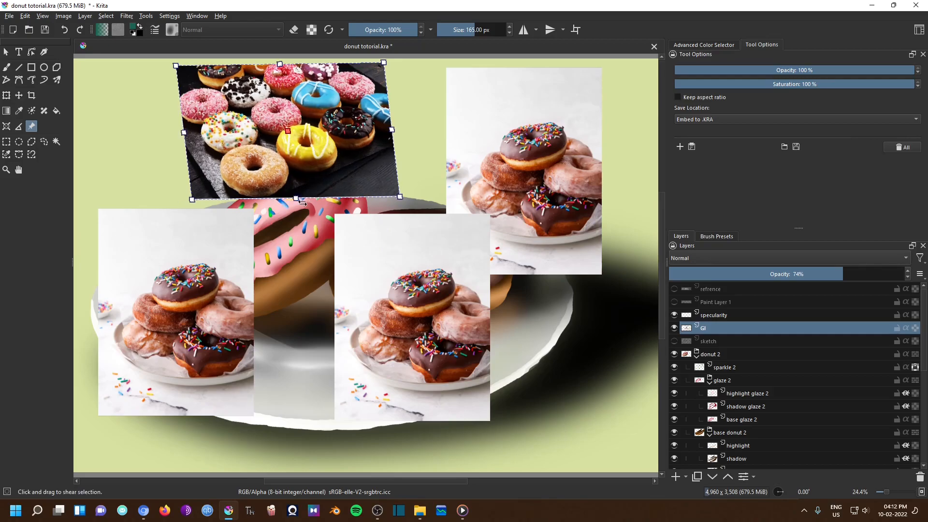
Restore the tray photo to 100% opacity and drop its saturation to about 11%
drag(301, 199, 270, 199)
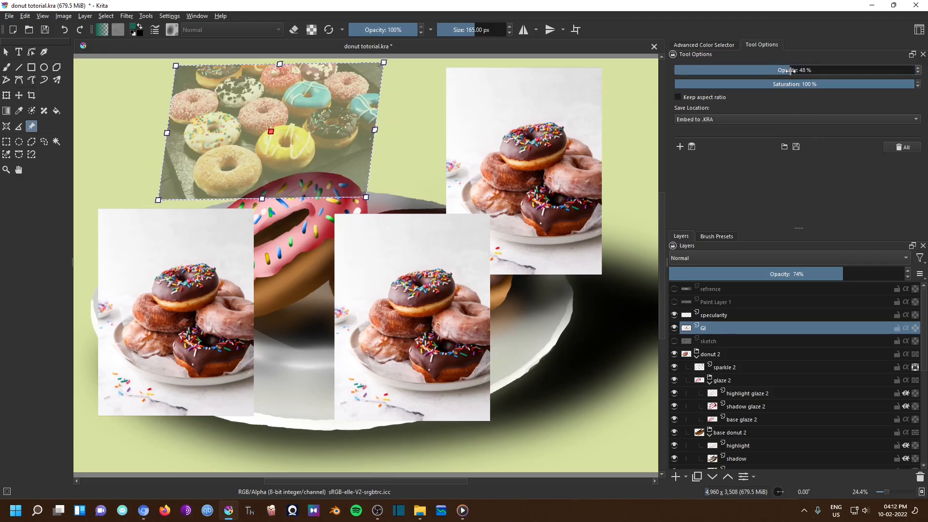
drag(769, 69, 923, 70)
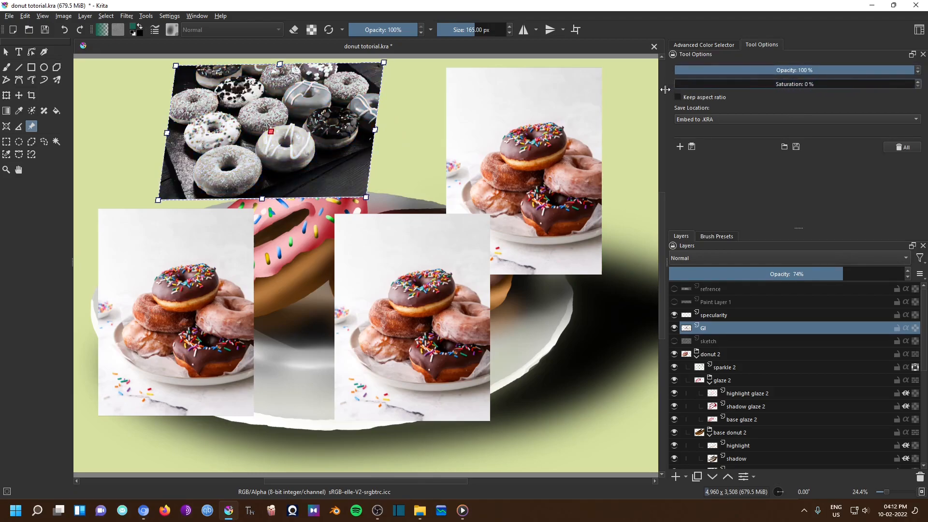
drag(680, 84, 702, 84)
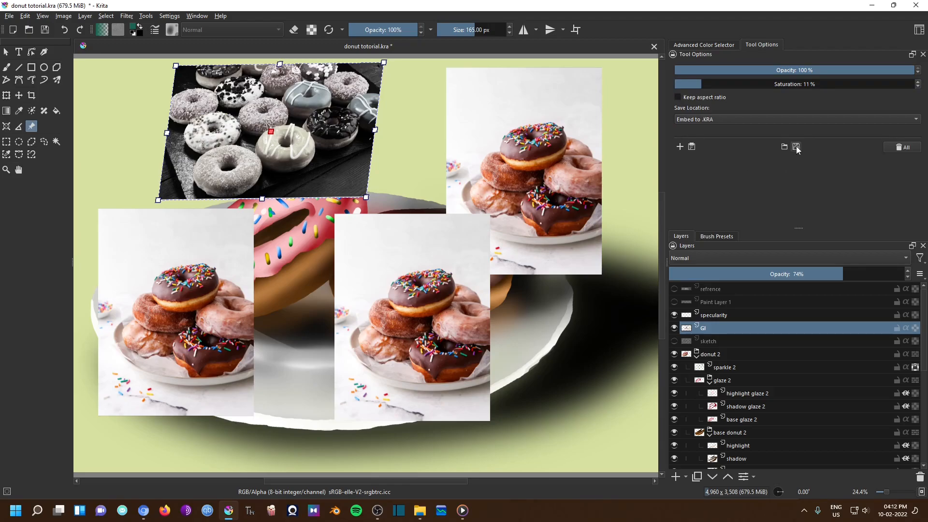
mouse_move(797, 147)
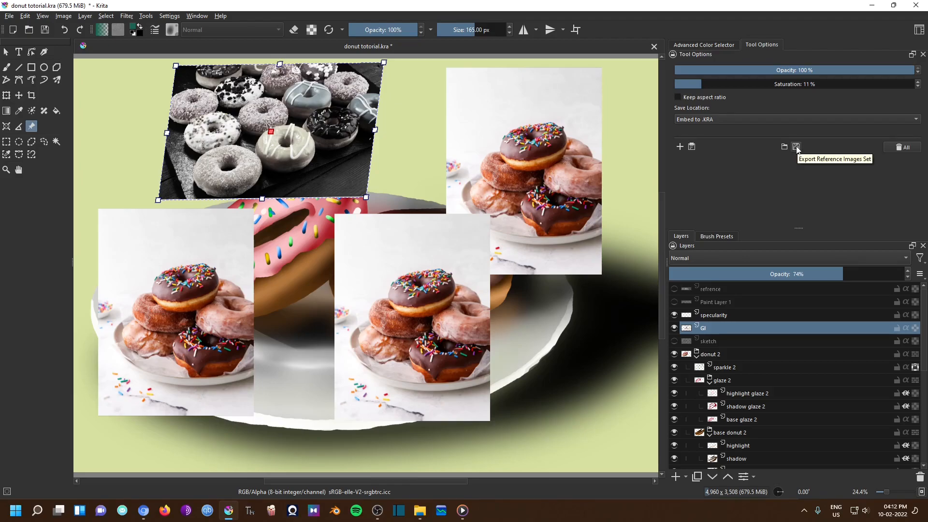
Save the reference set as myref.krf, replacing the existing file, then load it back
click(795, 147)
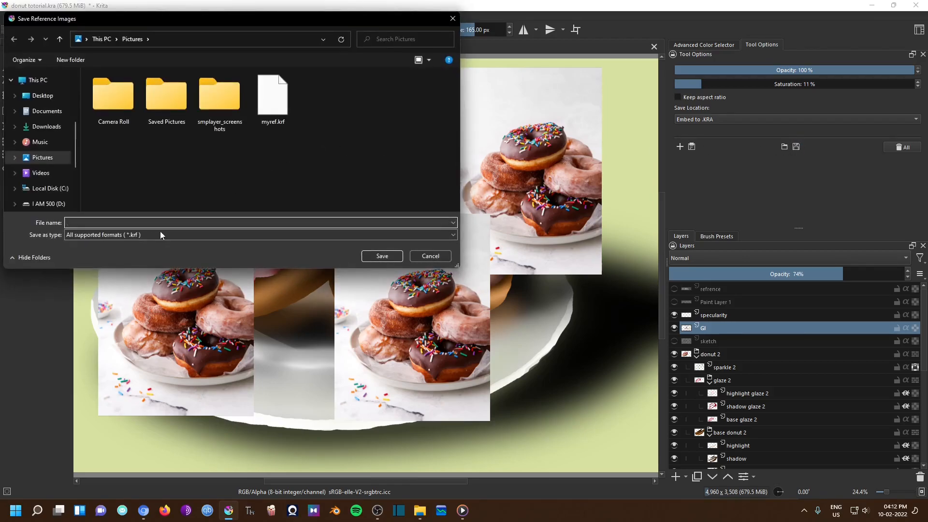
click(272, 95)
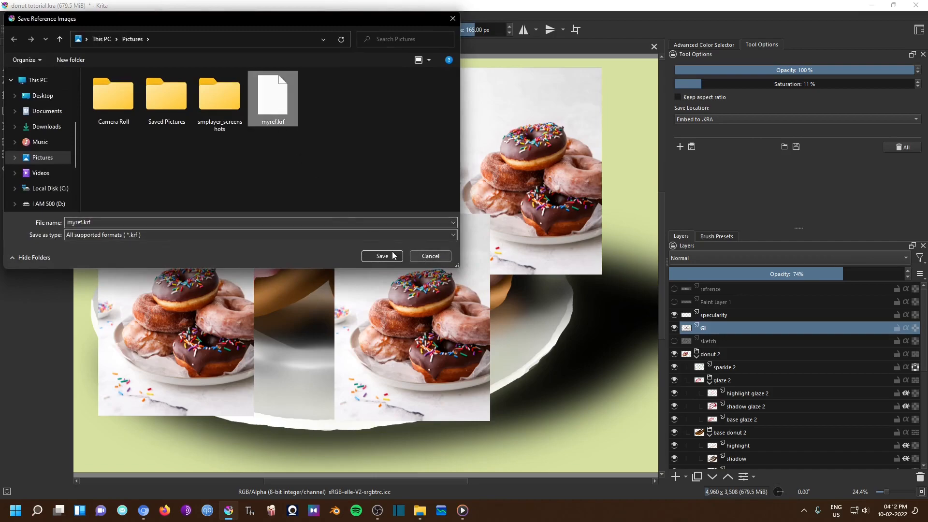
click(382, 255)
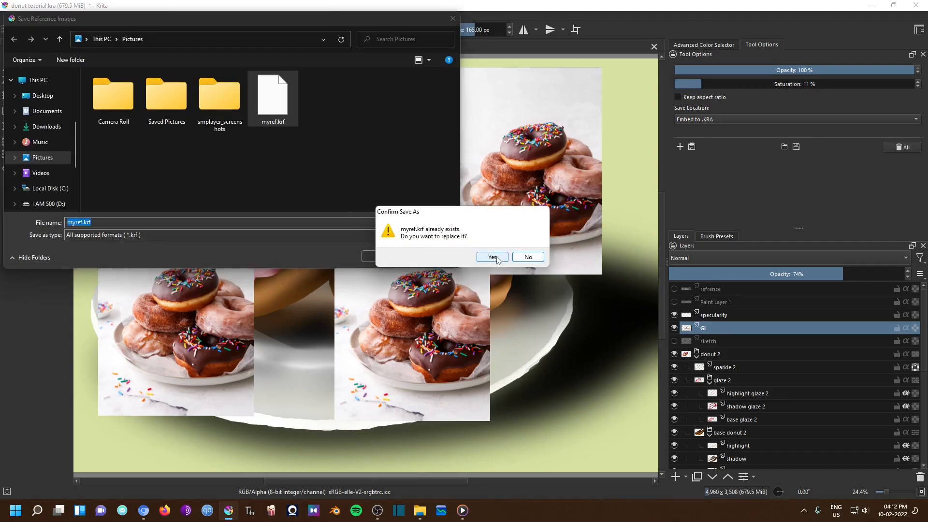
click(492, 257)
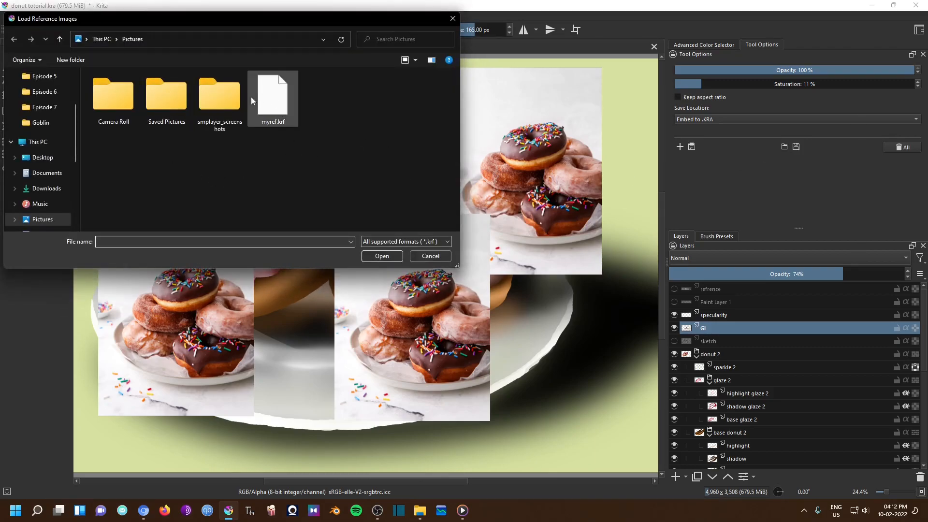
click(272, 97)
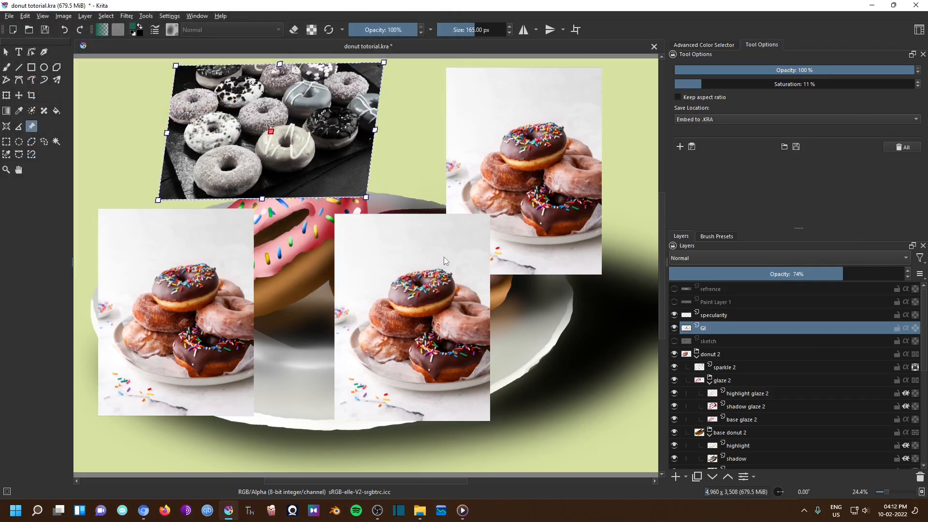
mouse_move(441, 257)
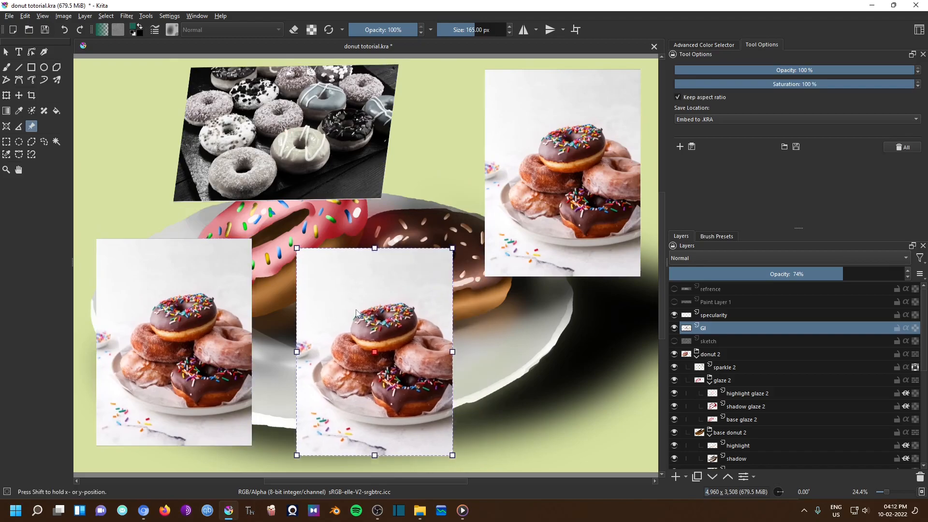
Overlap the donut photos near the centre and bring the greyscale tray photo to the front
drag(374, 351, 181, 313)
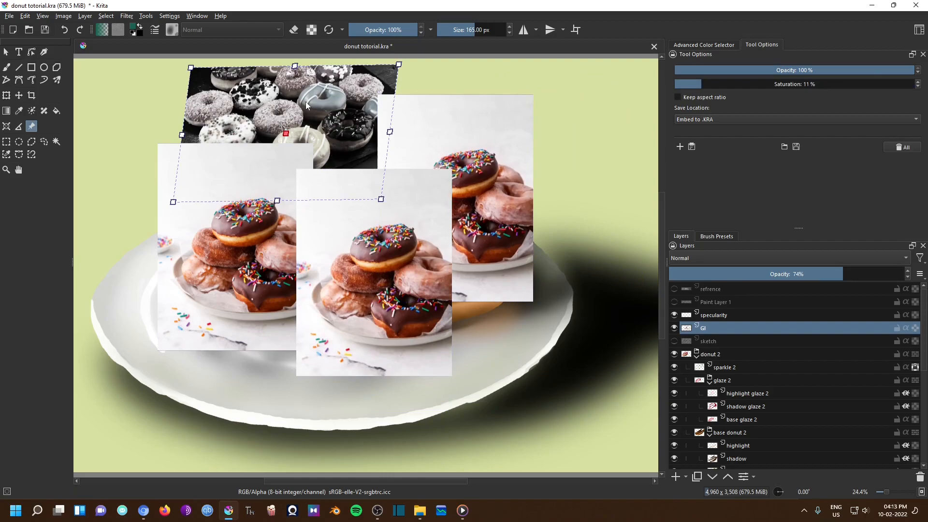
right_click(307, 104)
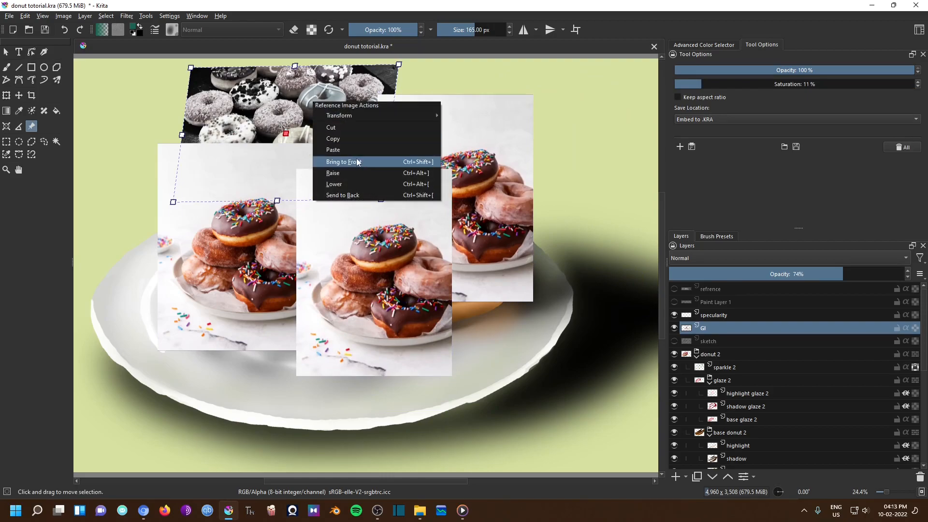
click(344, 162)
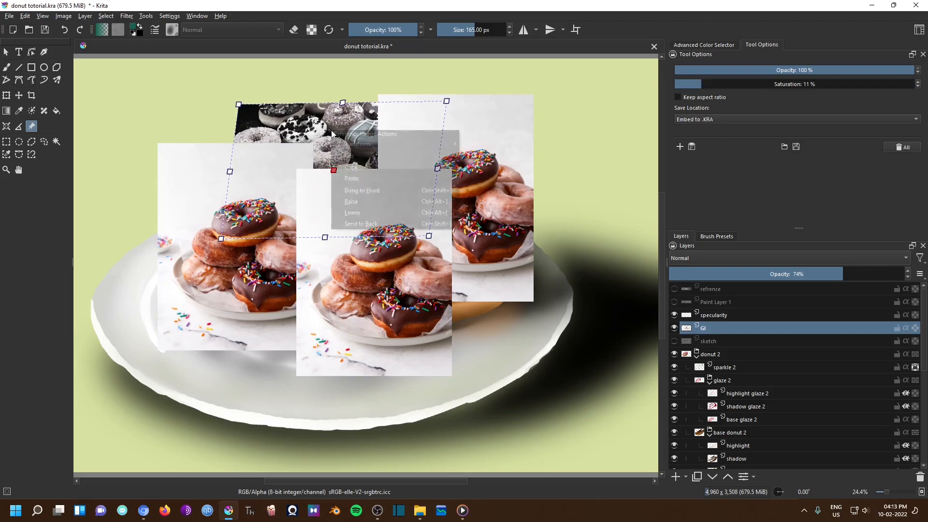
mouse_move(376, 203)
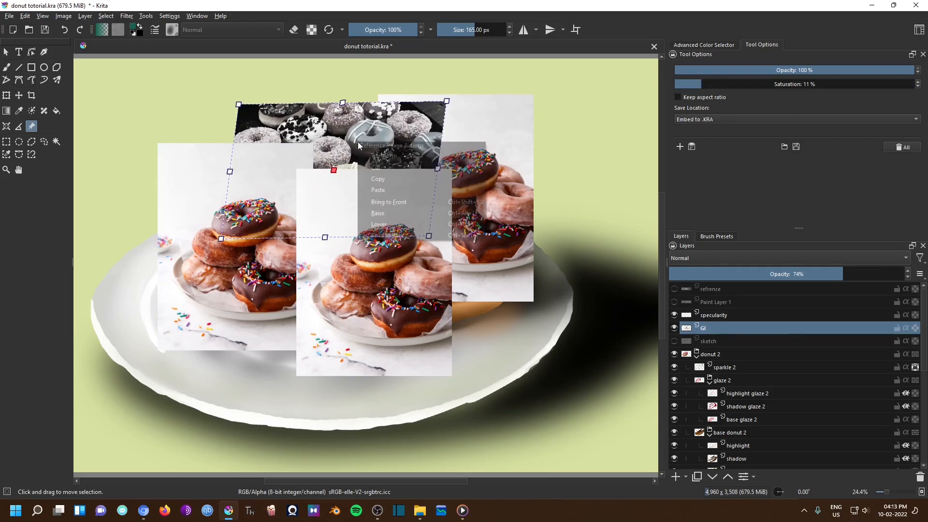
mouse_move(406, 187)
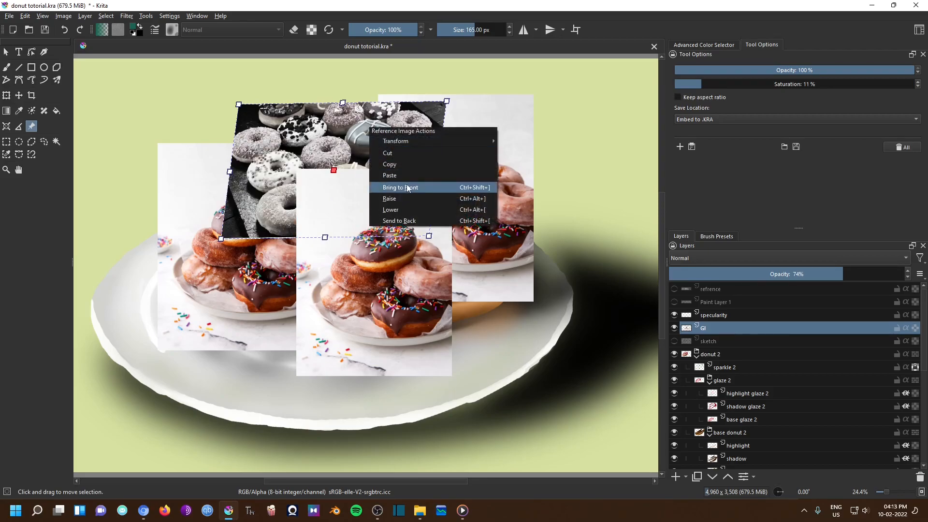
click(400, 188)
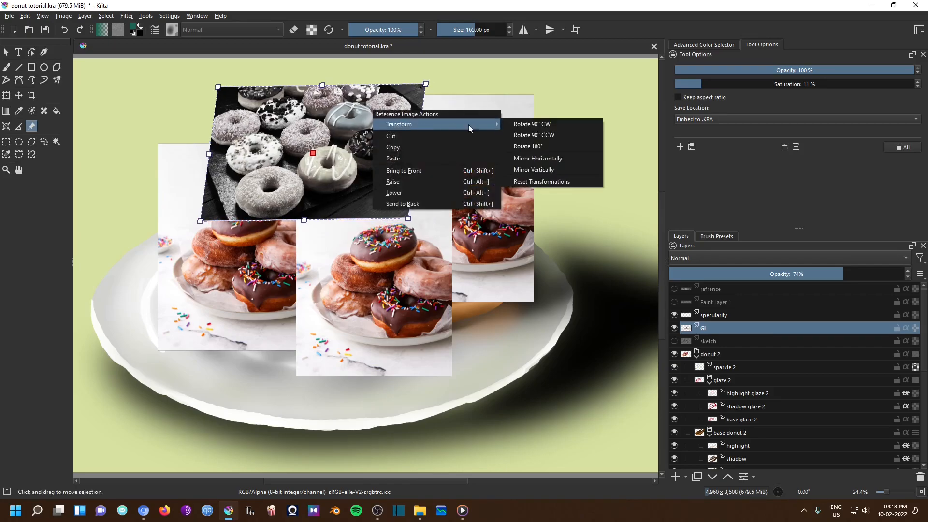
mouse_move(556, 130)
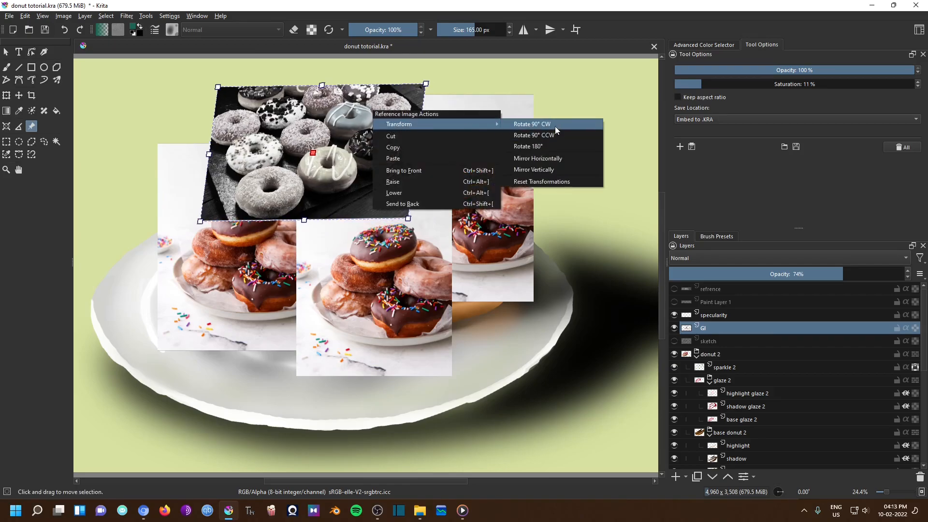
Reset the greyscale tray photo's rotation and mirror it horizontally
click(532, 124)
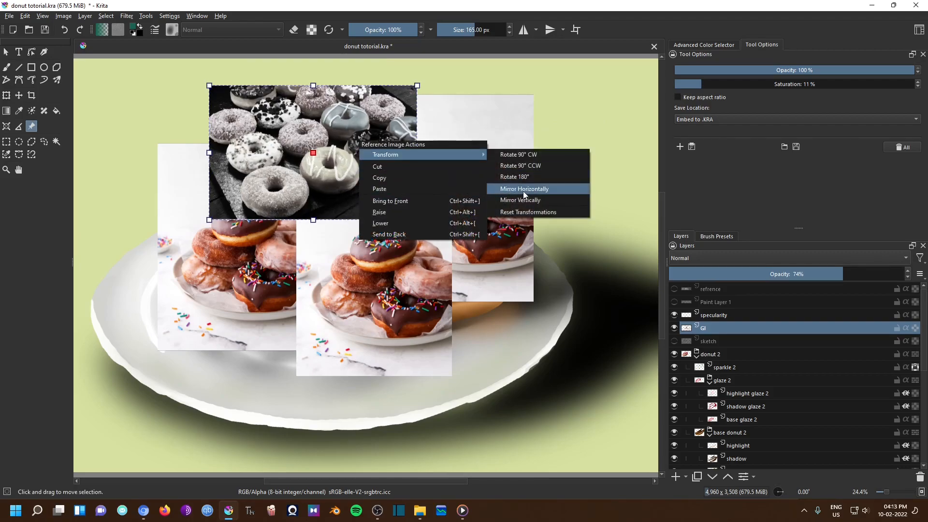
click(524, 189)
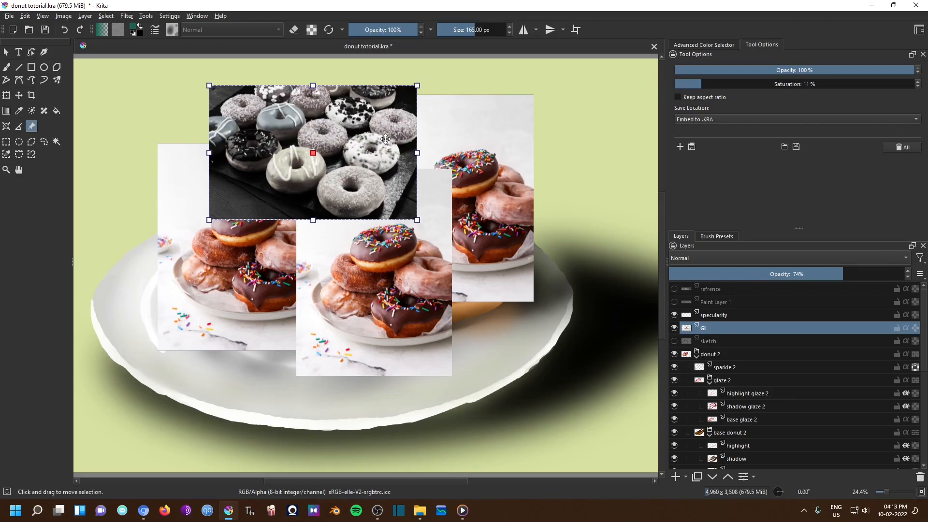
right_click(384, 140)
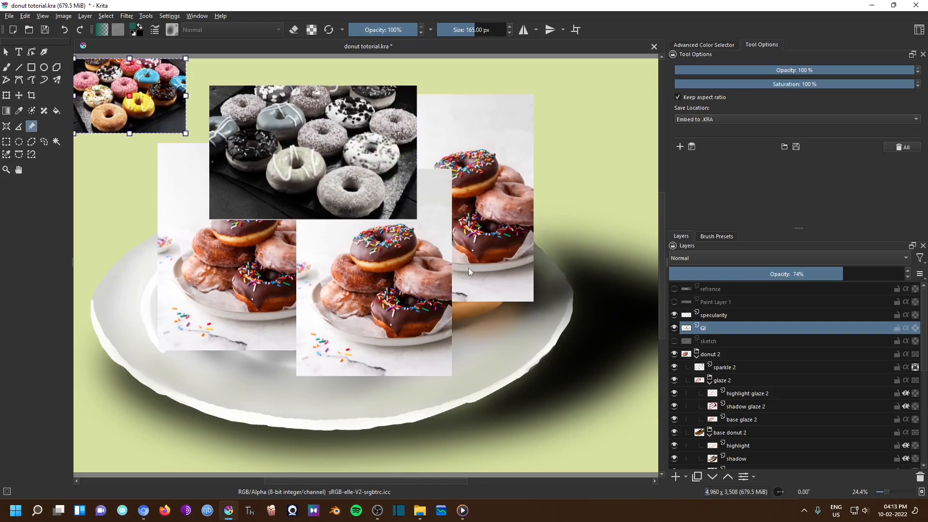
Scale the colour tray photo up over the lower left and reselect the greyscale tray photo
drag(130, 94, 207, 391)
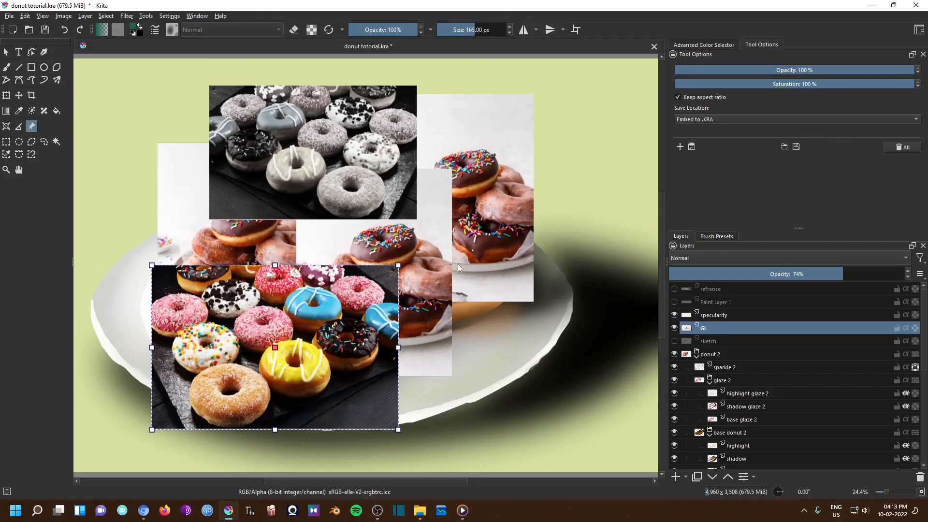
right_click(313, 153)
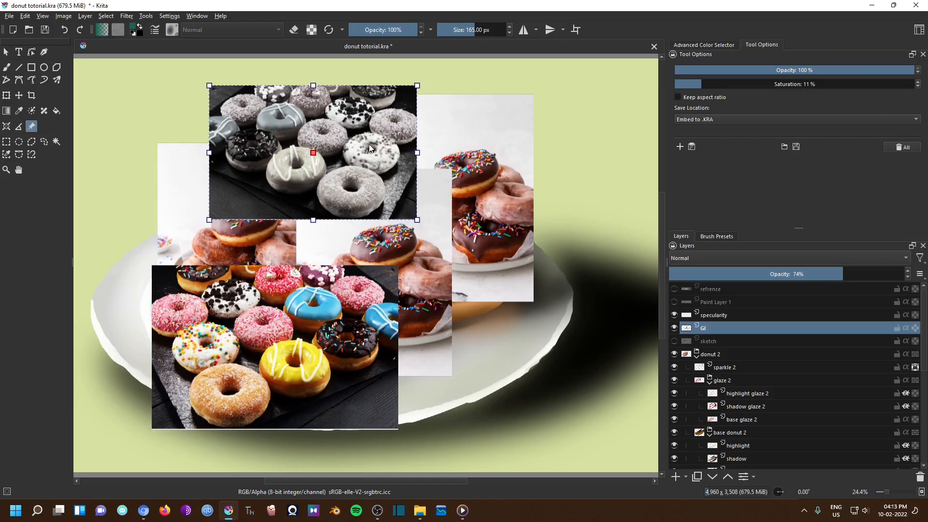
mouse_move(78, 79)
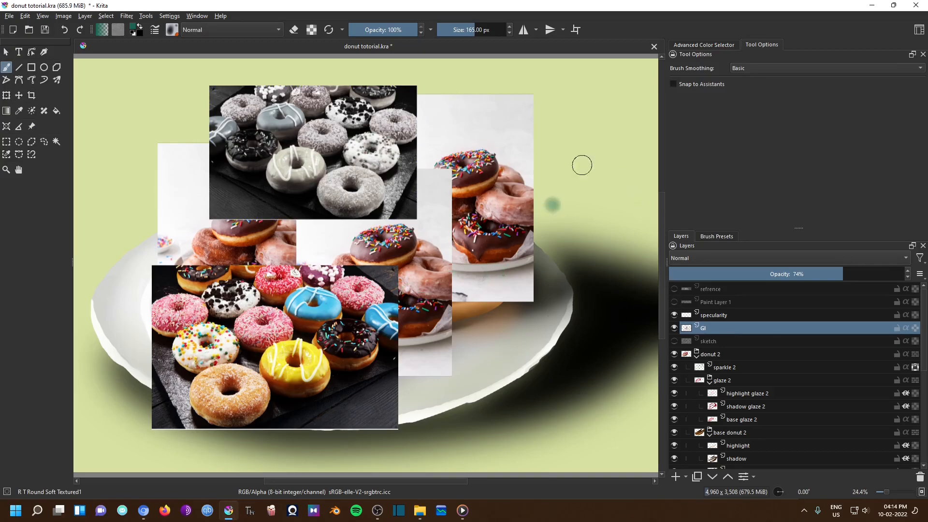
mouse_move(549, 124)
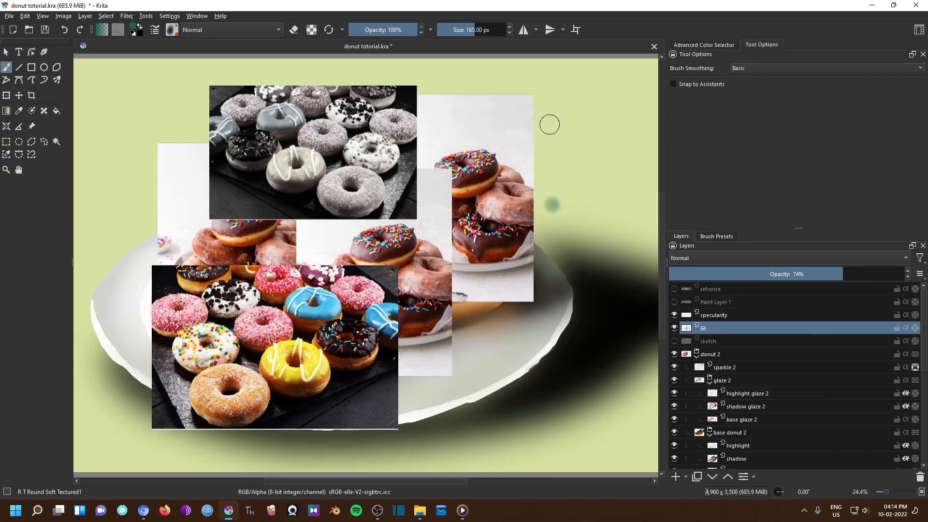
mouse_move(581, 156)
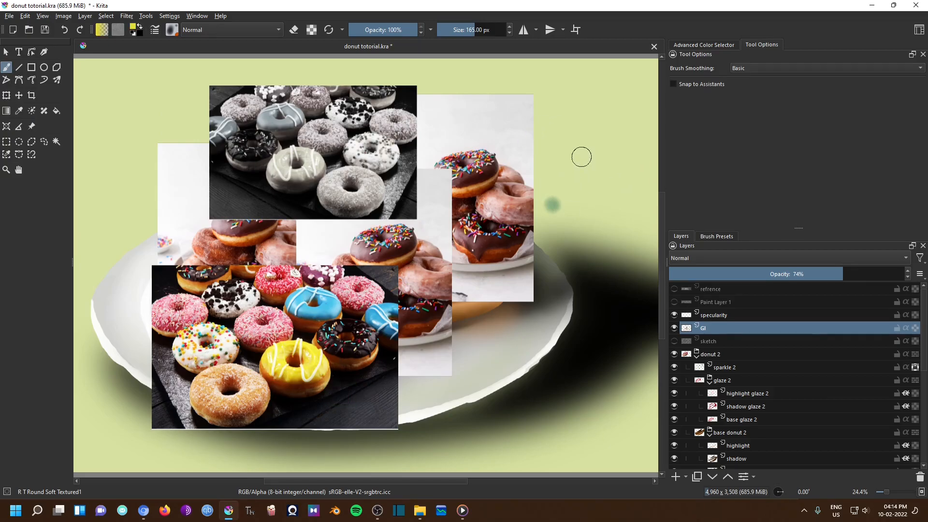
Paint a yellow stroke sampled from the donut photos to the right of the references
drag(583, 106, 594, 242)
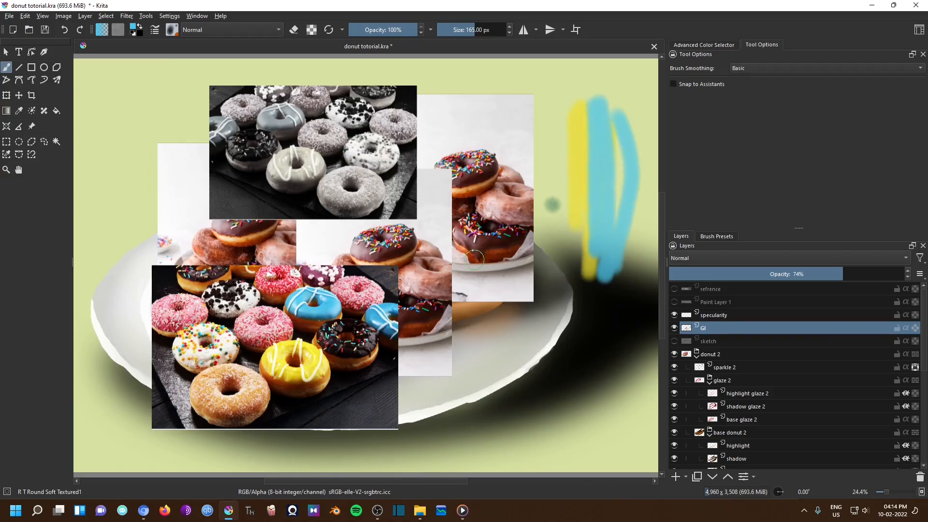
mouse_move(377, 510)
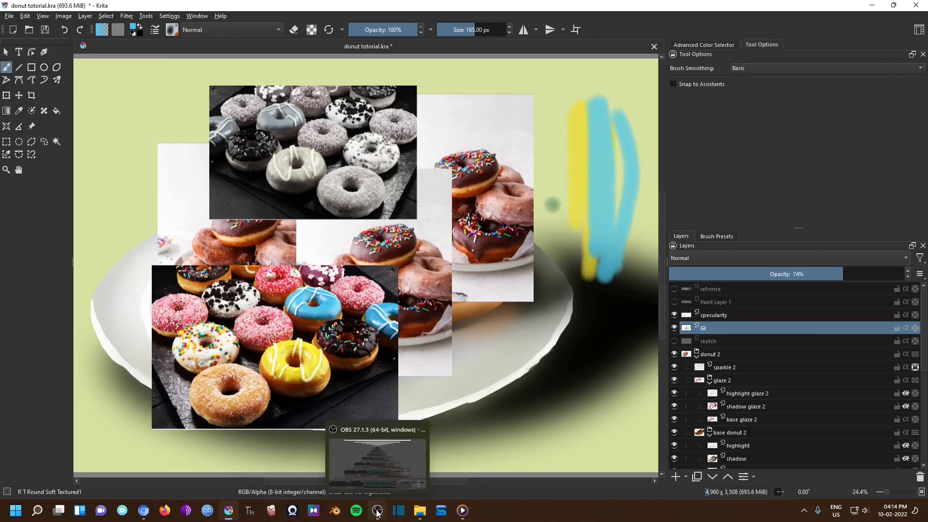